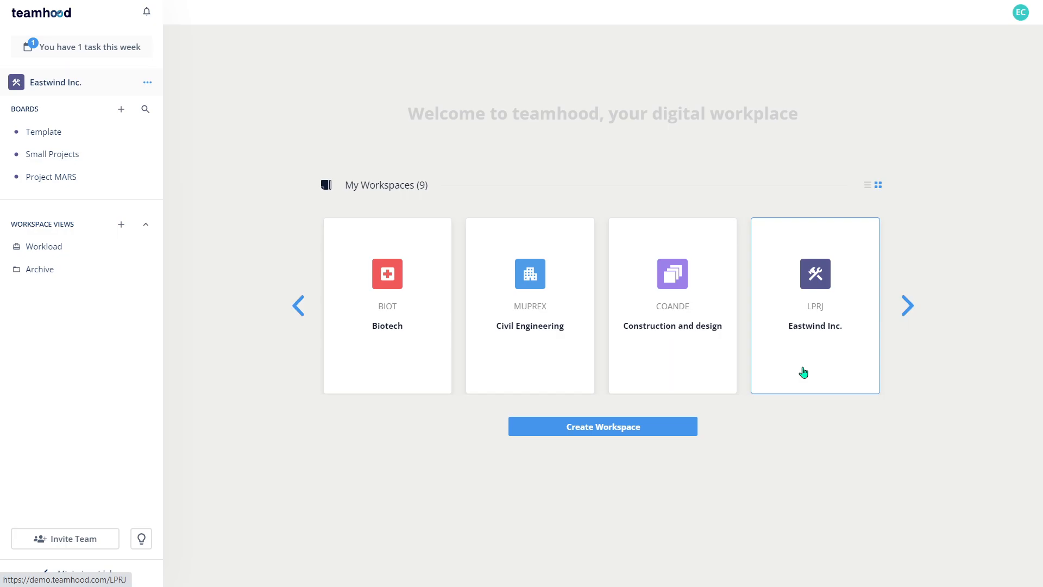
Open the Eastwind Inc. workspace to show the Template board as a Gantt chart.
{"action": "left_click", "coordinate": [43, 132]}
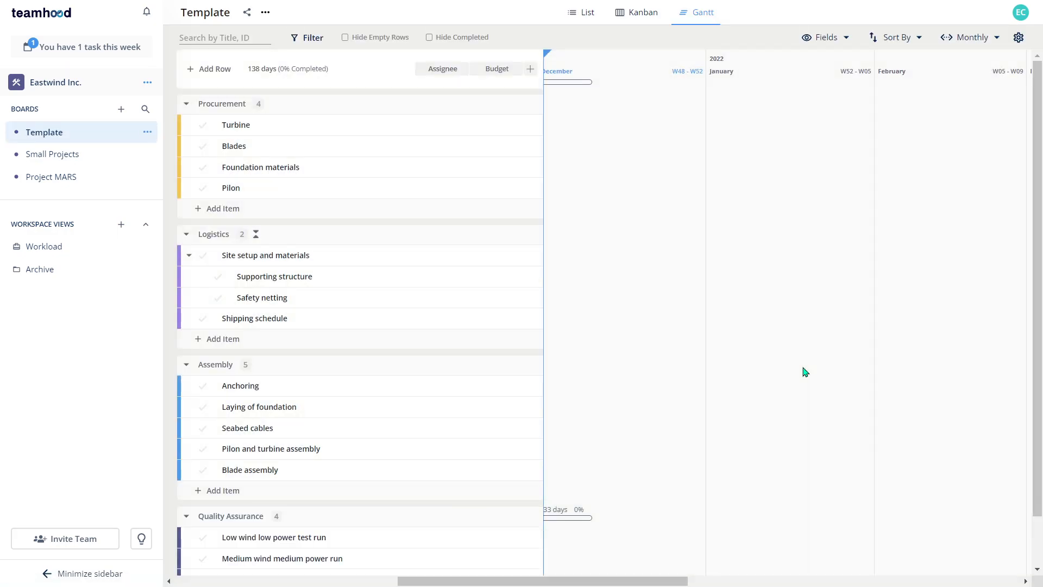
{"action": "mouse_move", "coordinate": [47, 140]}
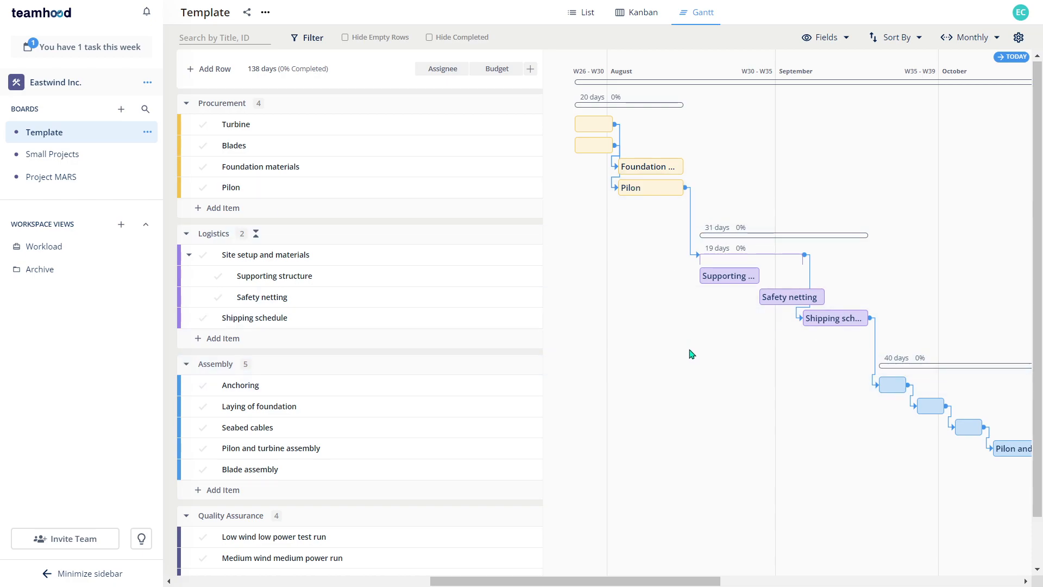
{"action": "mouse_move", "coordinate": [393, 248]}
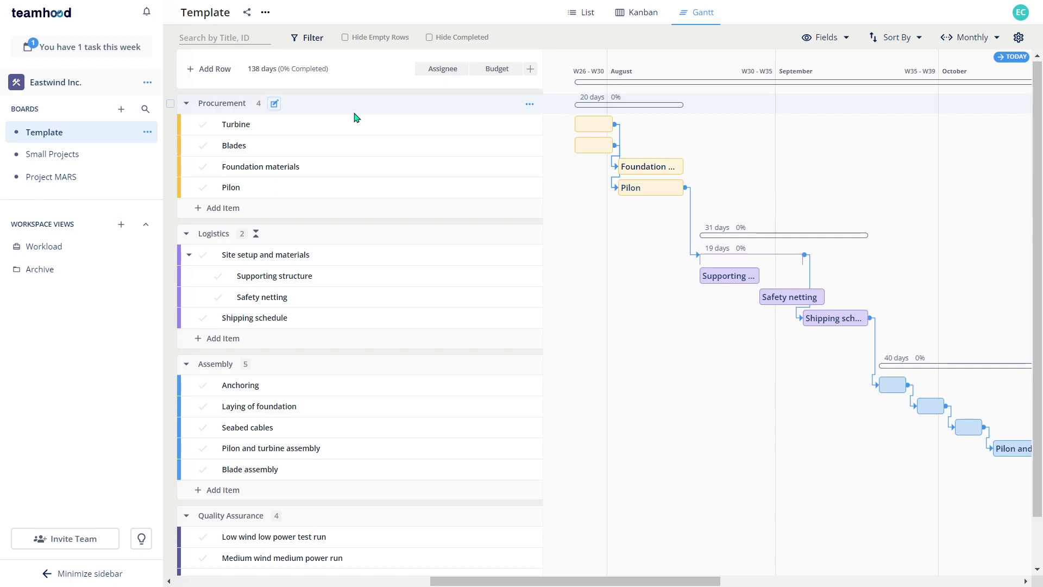
{"action": "mouse_move", "coordinate": [356, 428]}
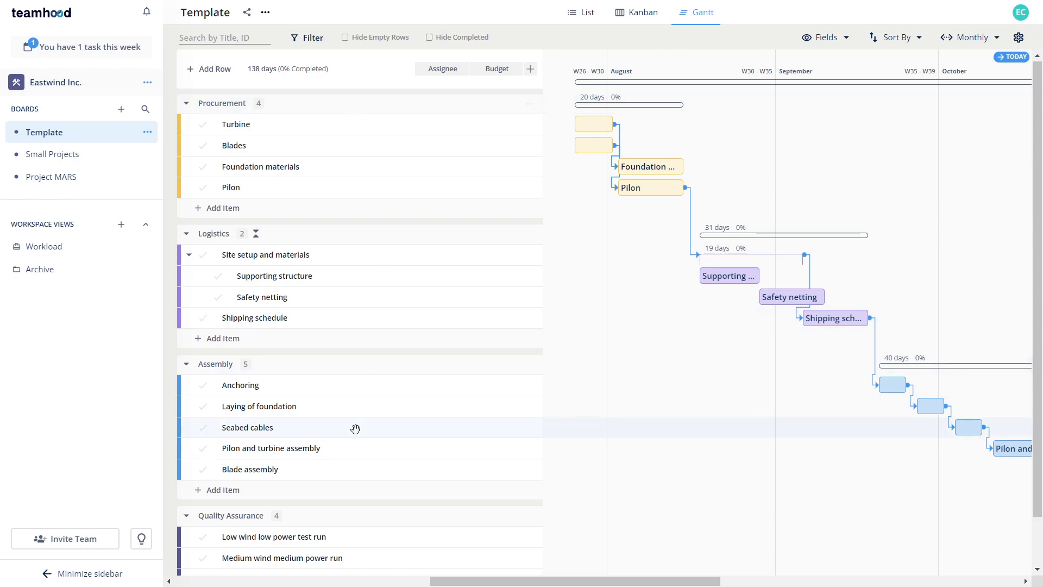
{"action": "mouse_move", "coordinate": [315, 508]}
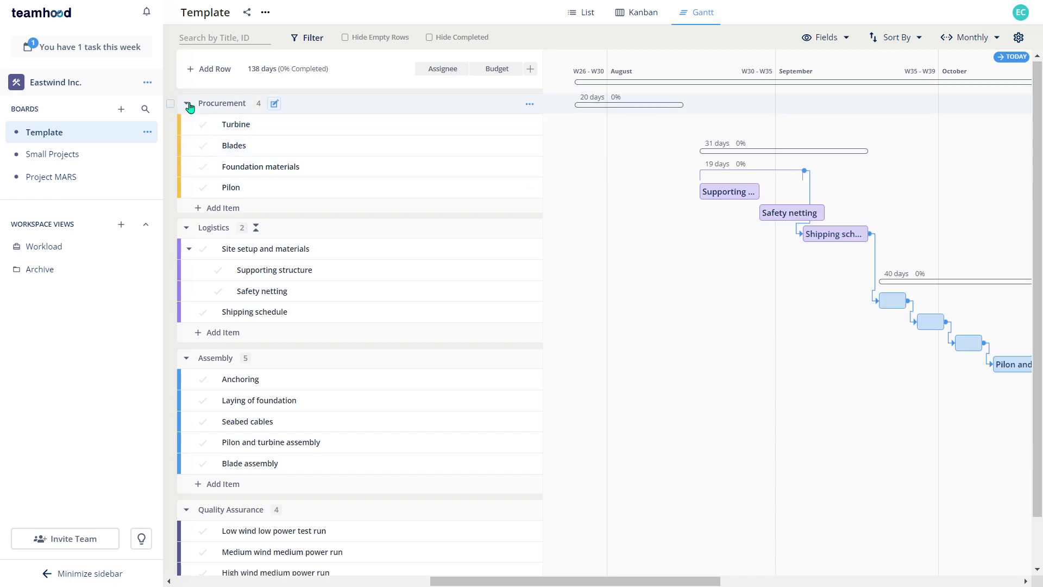
Collapse the Procurement group, then switch to the Small Projects board.
{"action": "left_click", "coordinate": [189, 105]}
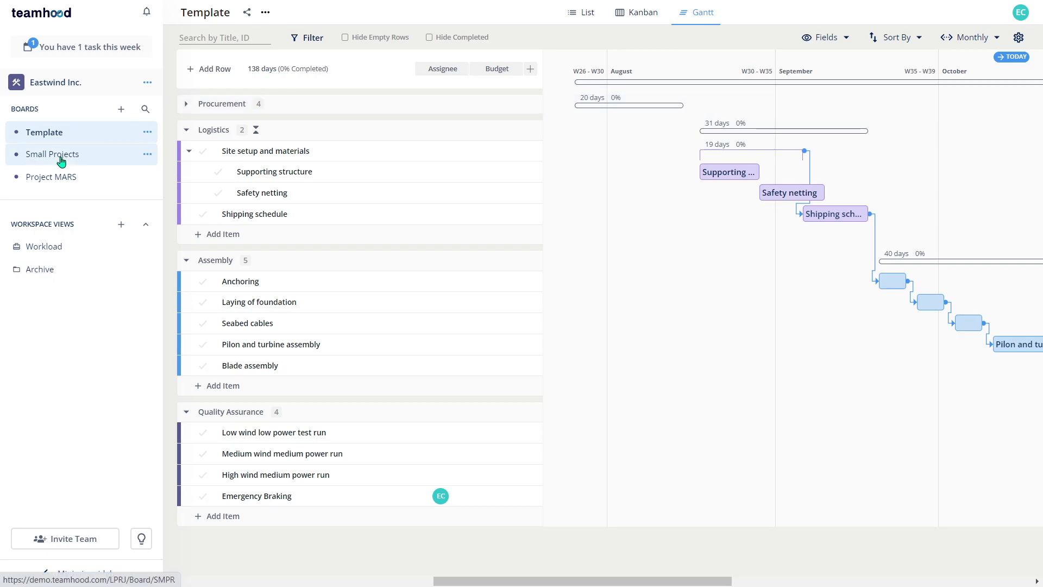
{"action": "left_click", "coordinate": [53, 153]}
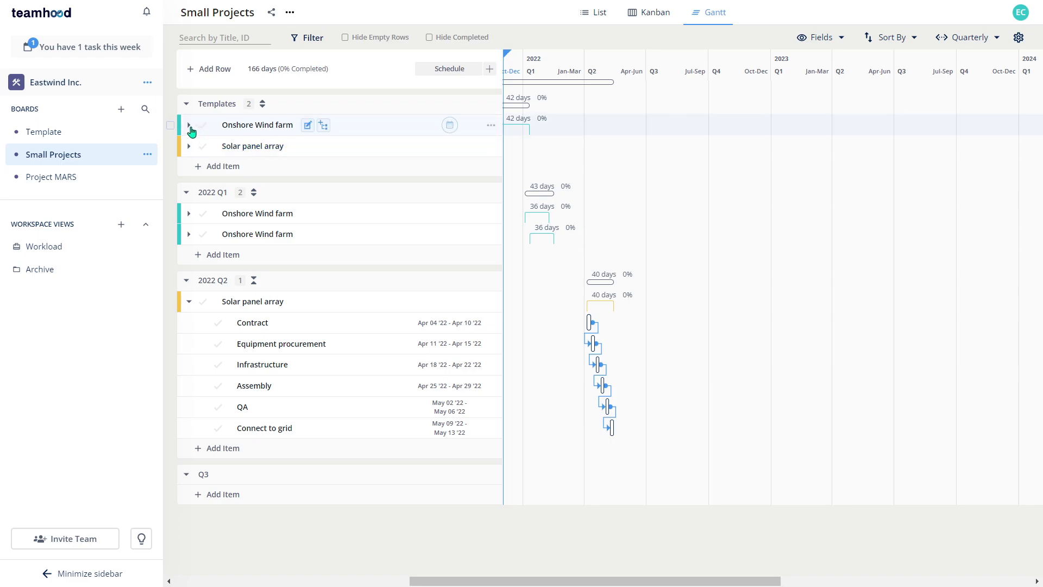
Expand the Onshore Wind farm template to reveal its late-2021 tasks, then collapse it.
{"action": "left_click", "coordinate": [189, 129]}
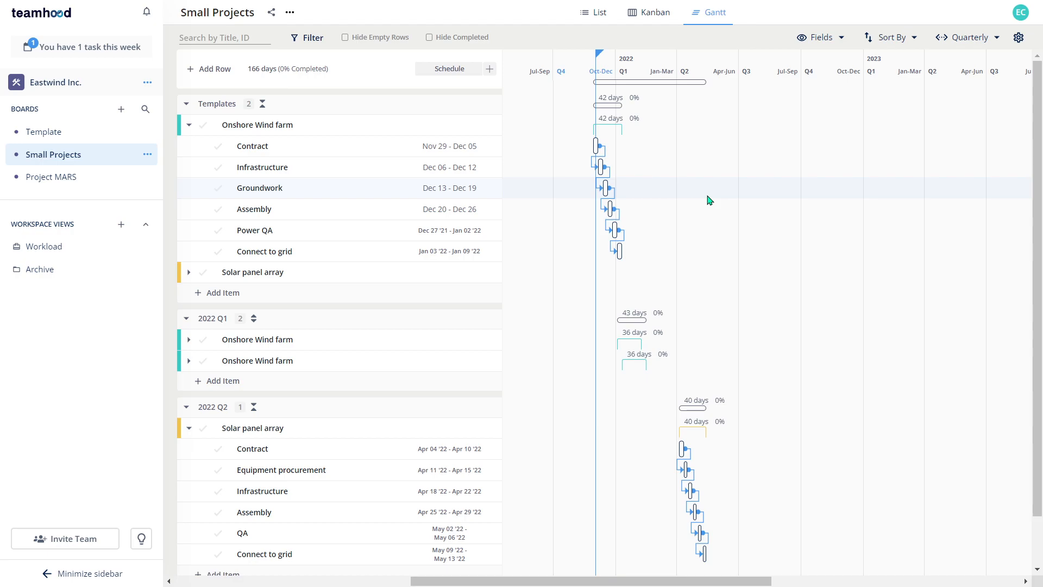
{"action": "mouse_move", "coordinate": [191, 132]}
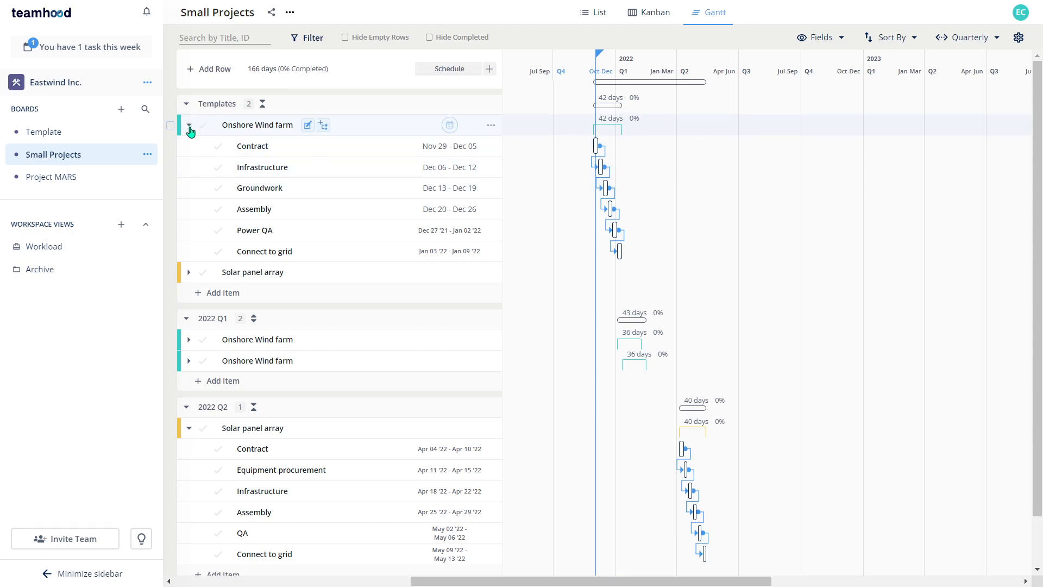
{"action": "left_click", "coordinate": [189, 125]}
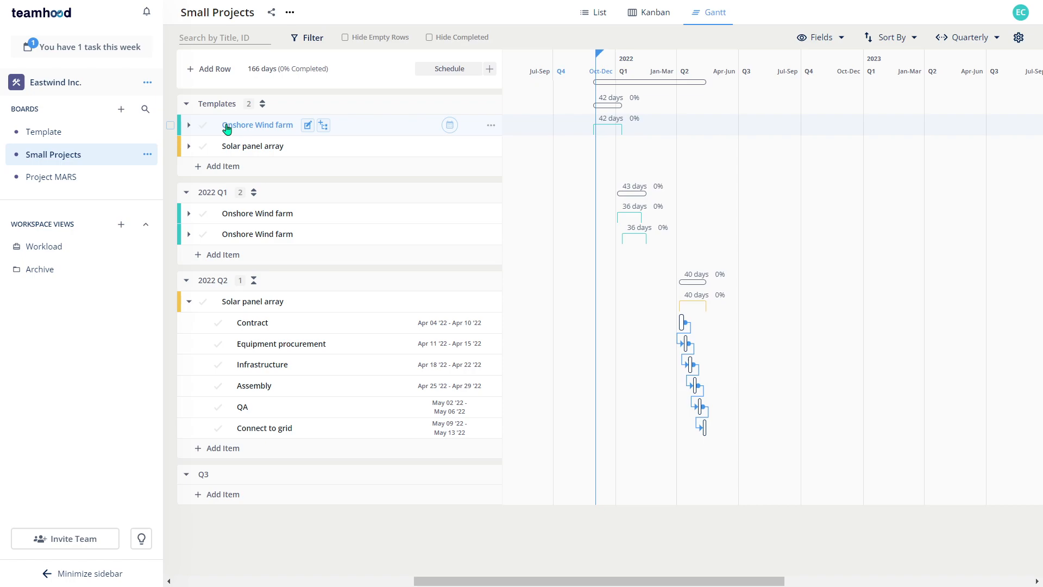
{"action": "mouse_move", "coordinate": [367, 152]}
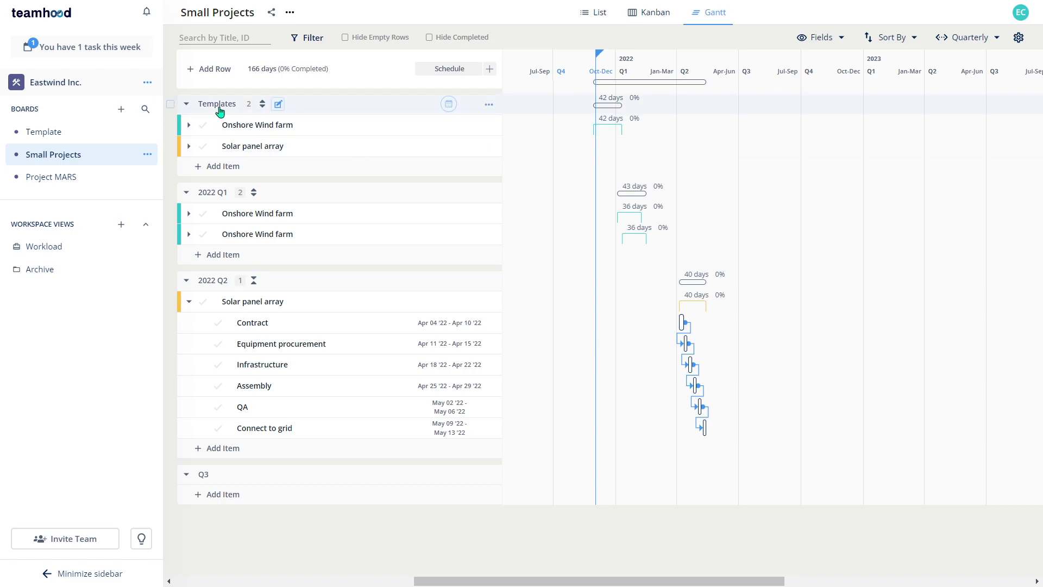
{"action": "mouse_move", "coordinate": [490, 124]}
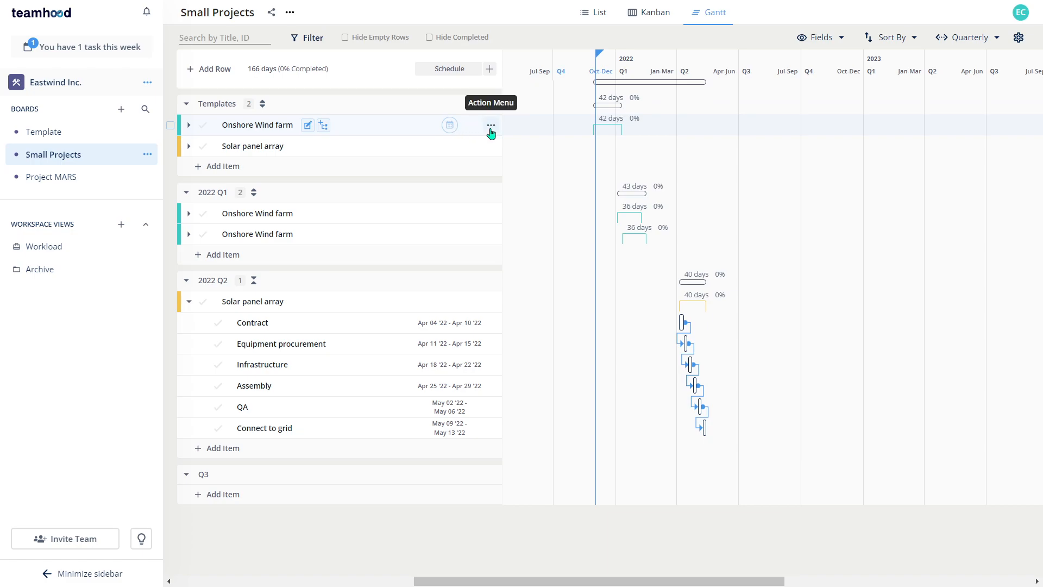
Clone the Onshore Wind farm template via its Action Menu's Clone Item.
{"action": "left_click", "coordinate": [490, 125]}
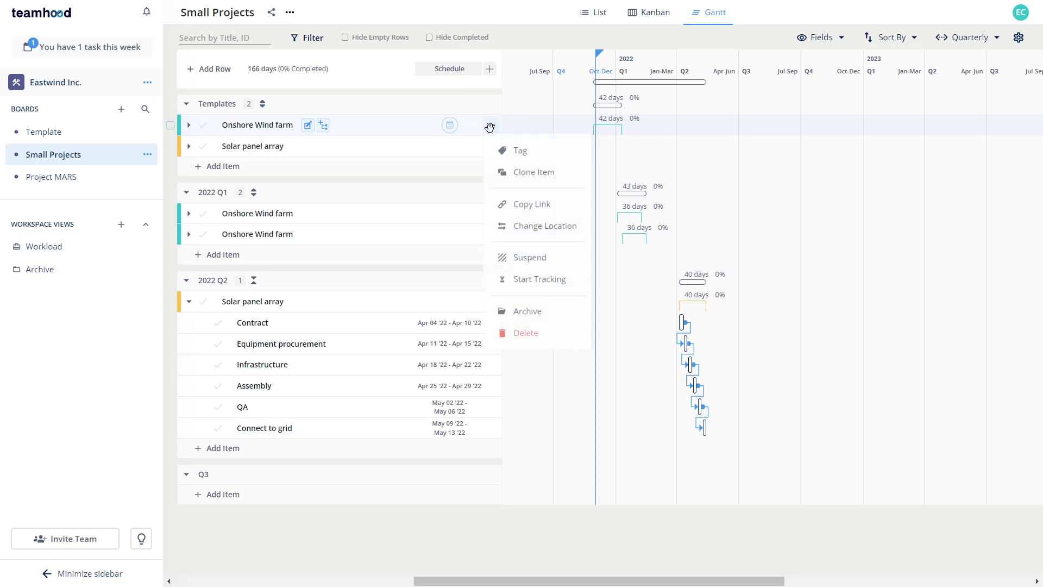
{"action": "left_click", "coordinate": [532, 172]}
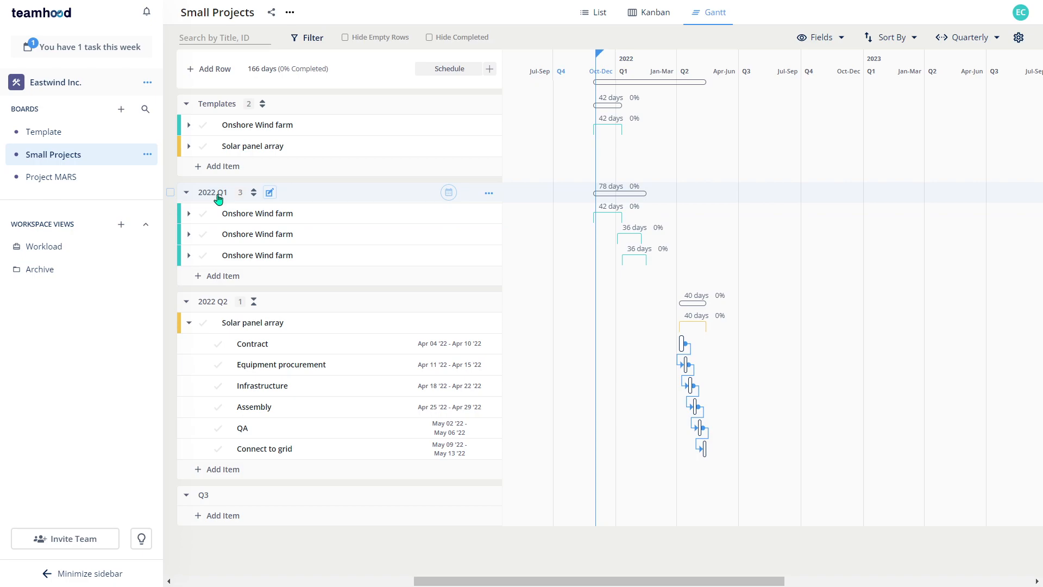
{"action": "mouse_move", "coordinate": [256, 213]}
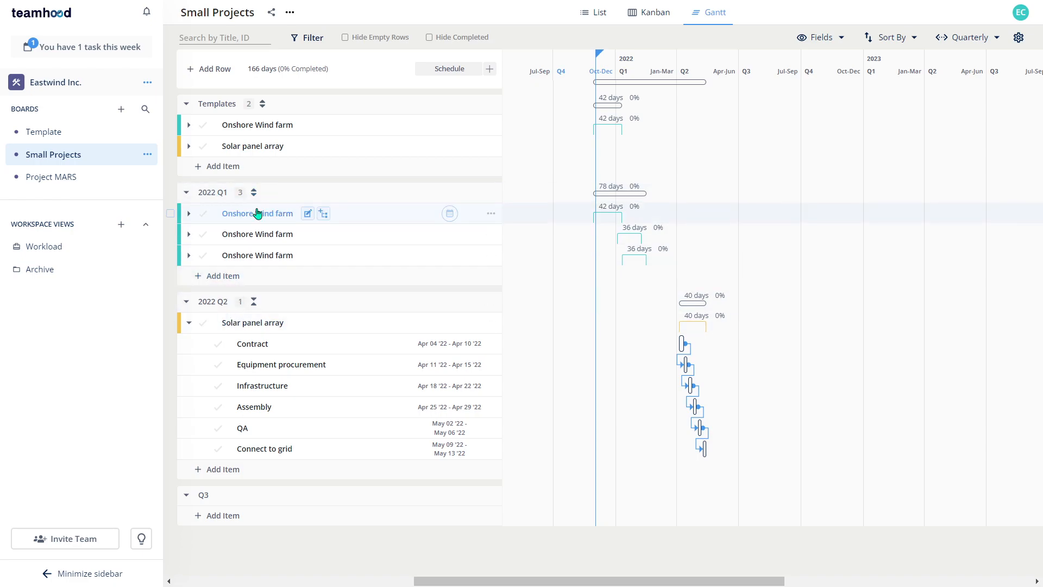
{"action": "mouse_move", "coordinate": [381, 212]}
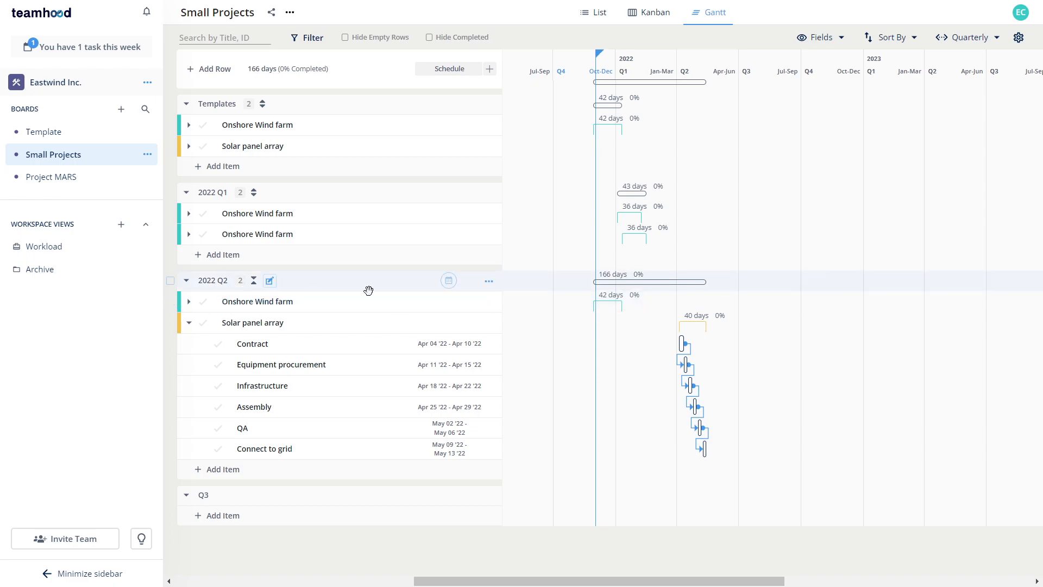
{"action": "mouse_move", "coordinate": [546, 294]}
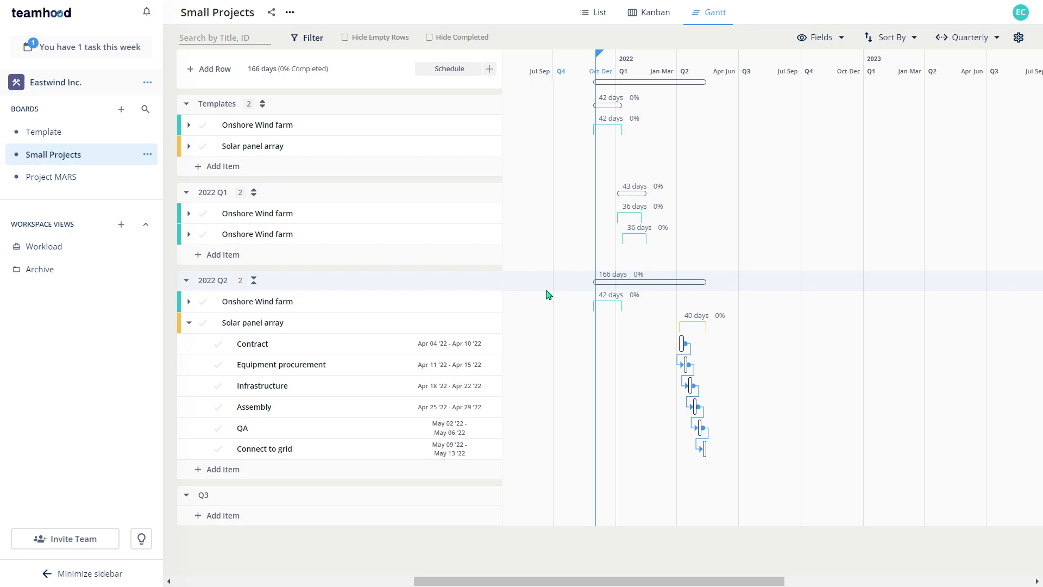
{"action": "mouse_move", "coordinate": [197, 229]}
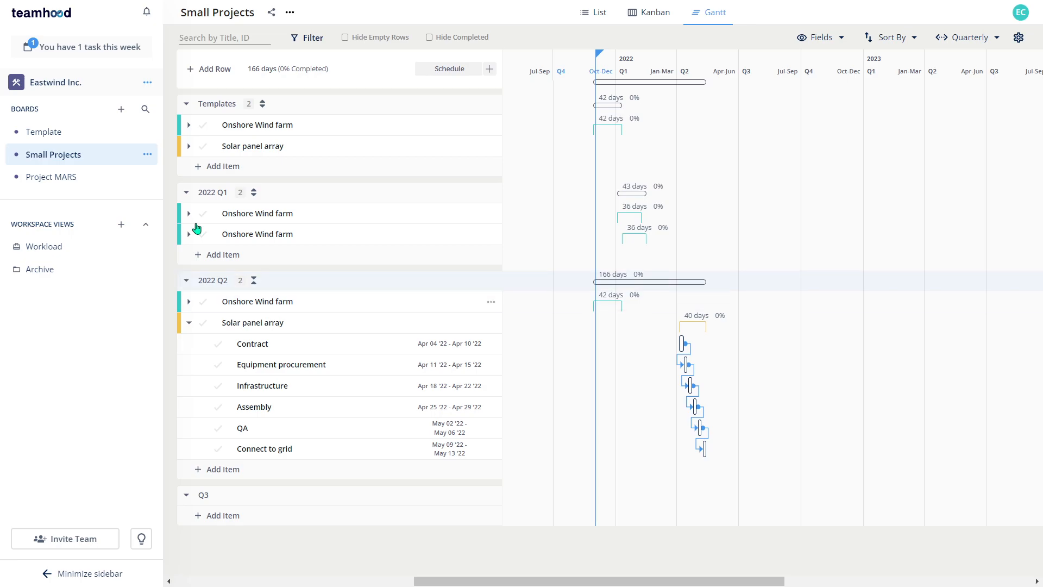
Open the Project MARS board as a monthly Gantt chart.
{"action": "left_click", "coordinate": [51, 176]}
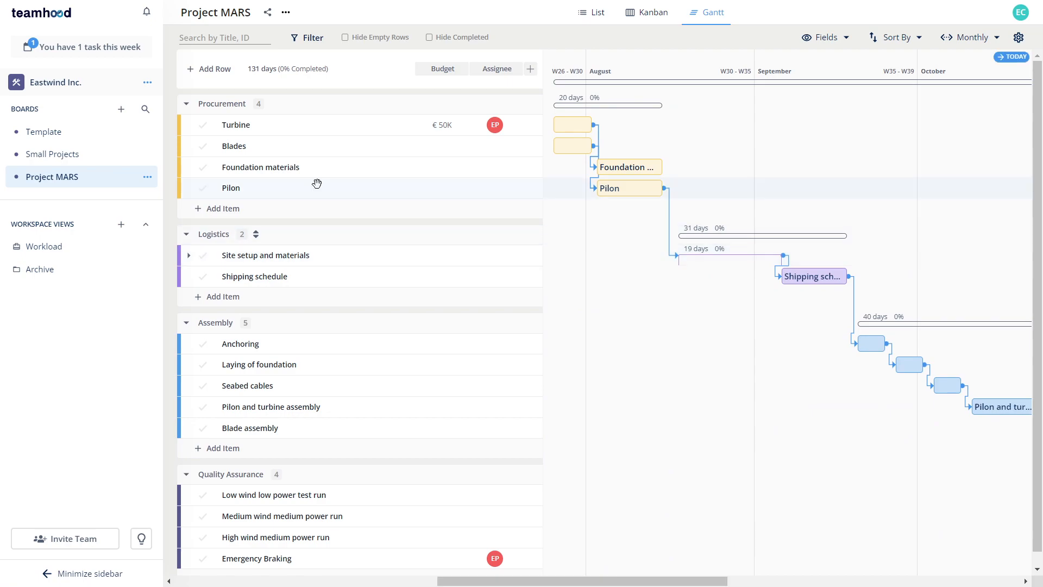
{"action": "mouse_move", "coordinate": [150, 177]}
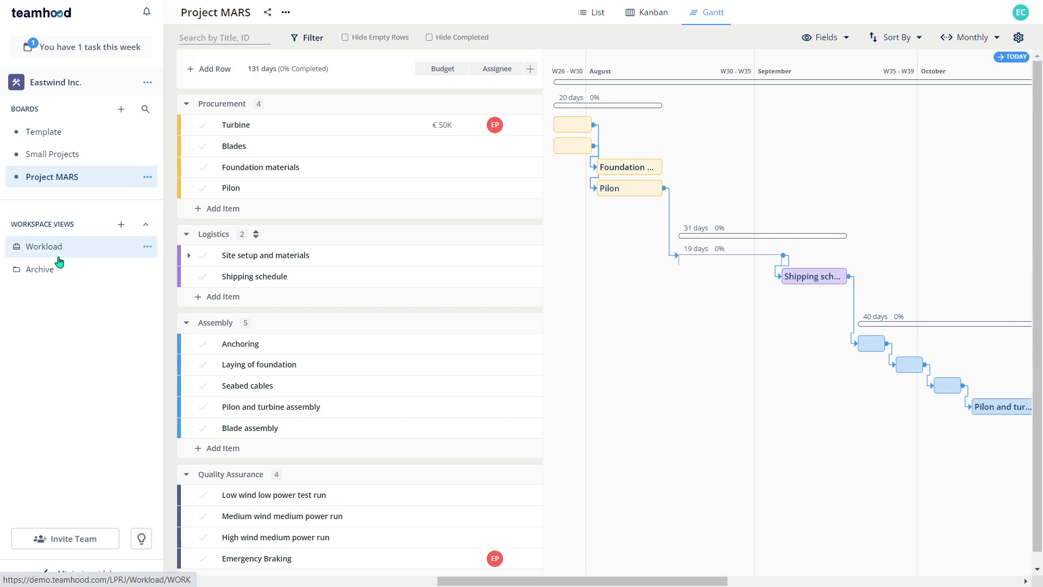
{"action": "mouse_move", "coordinate": [81, 251]}
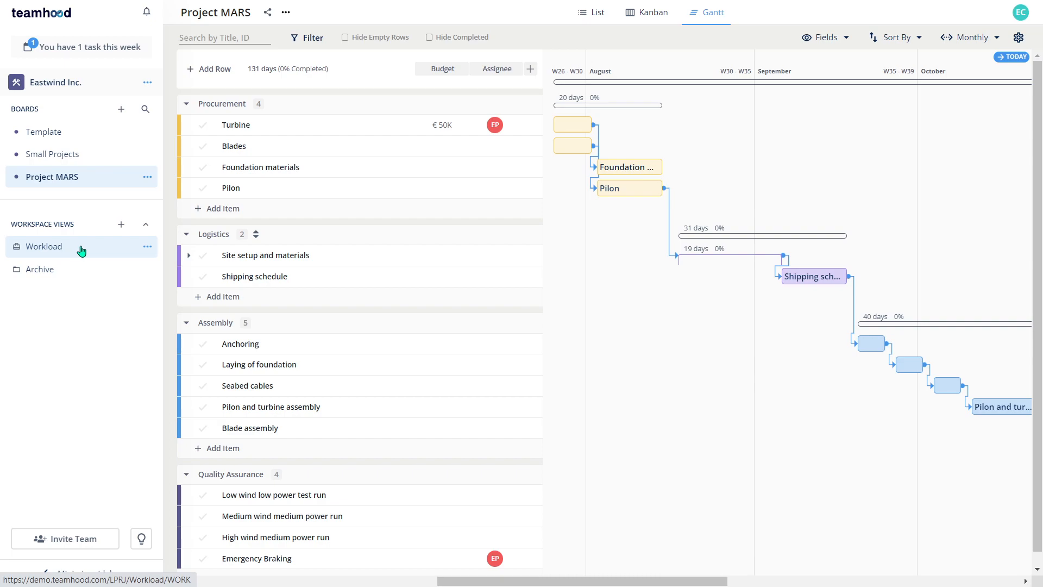
Open the Workload view with per-person daily assignments and unassigned tasks.
{"action": "left_click", "coordinate": [44, 247]}
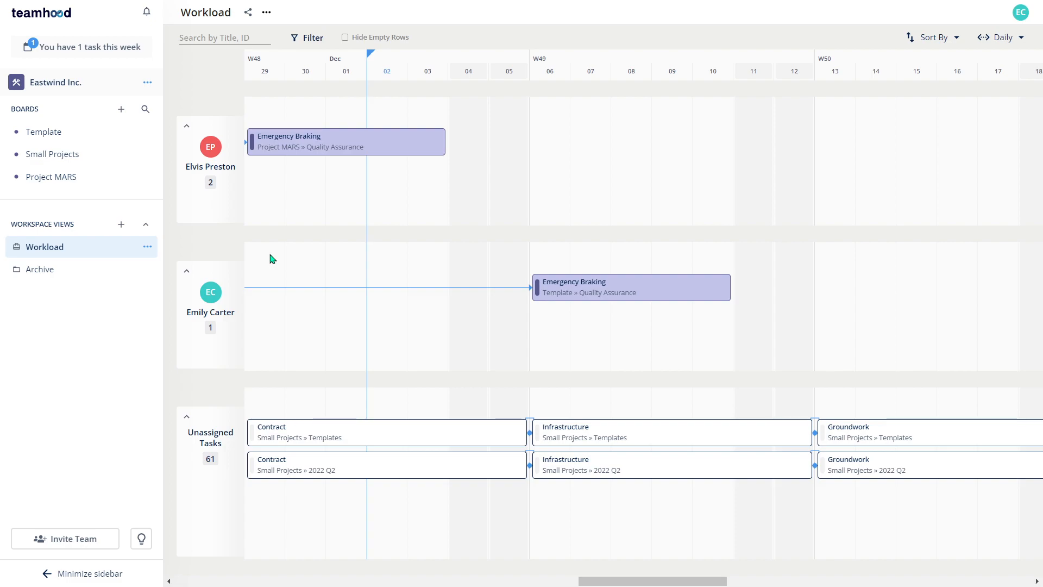
{"action": "mouse_move", "coordinate": [671, 464]}
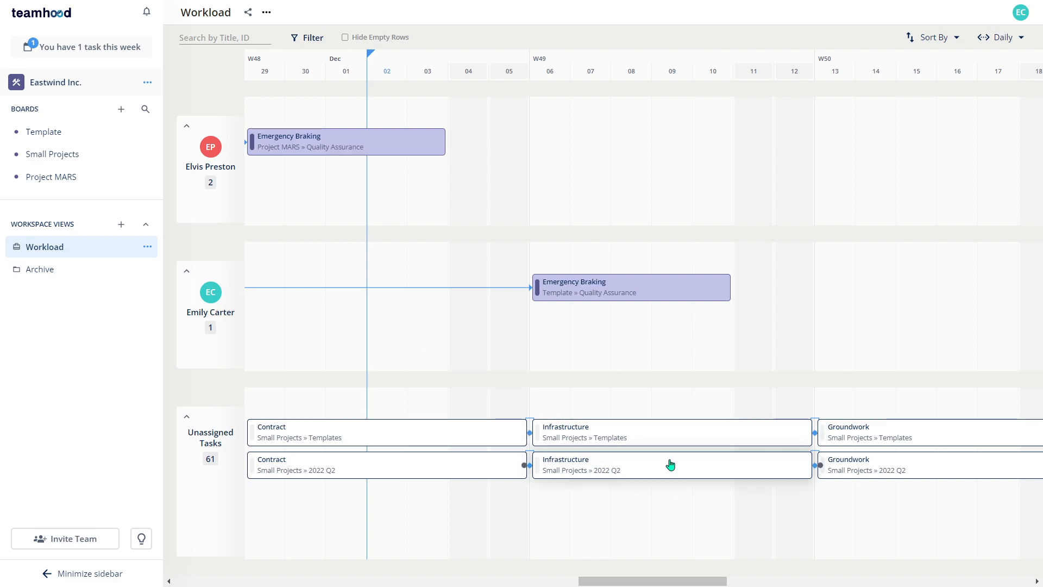
{"action": "mouse_move", "coordinate": [51, 176]}
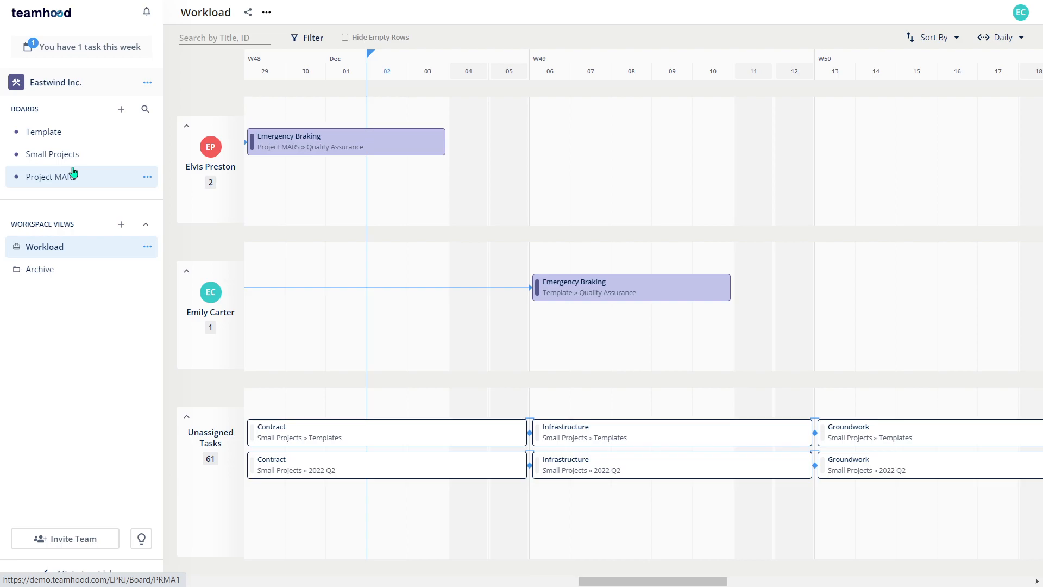
Return to the Small Projects board with the cloned Onshore Wind farm in 2022 Q2.
{"action": "left_click", "coordinate": [53, 153]}
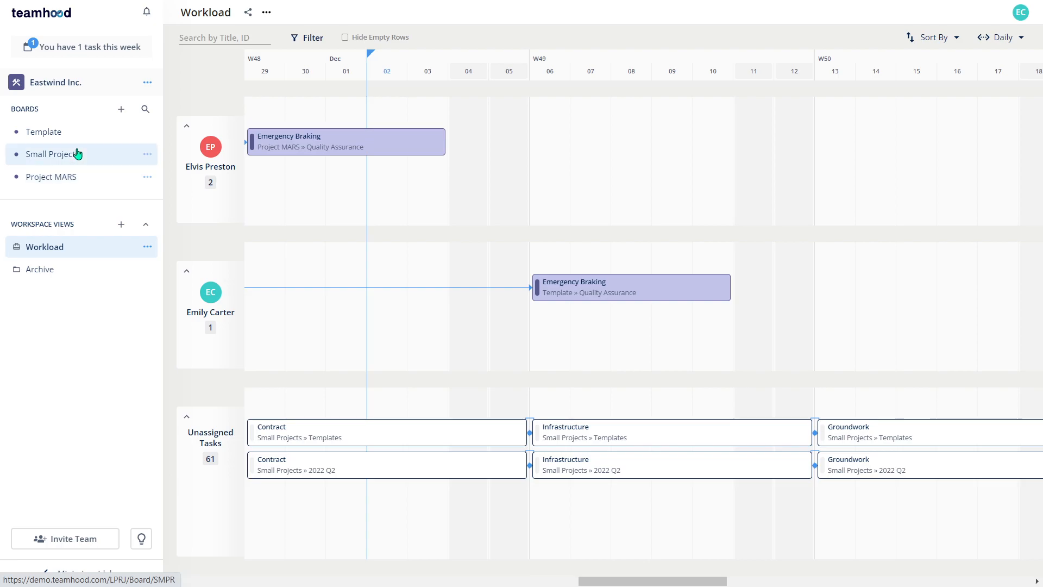
{"action": "left_click", "coordinate": [50, 153]}
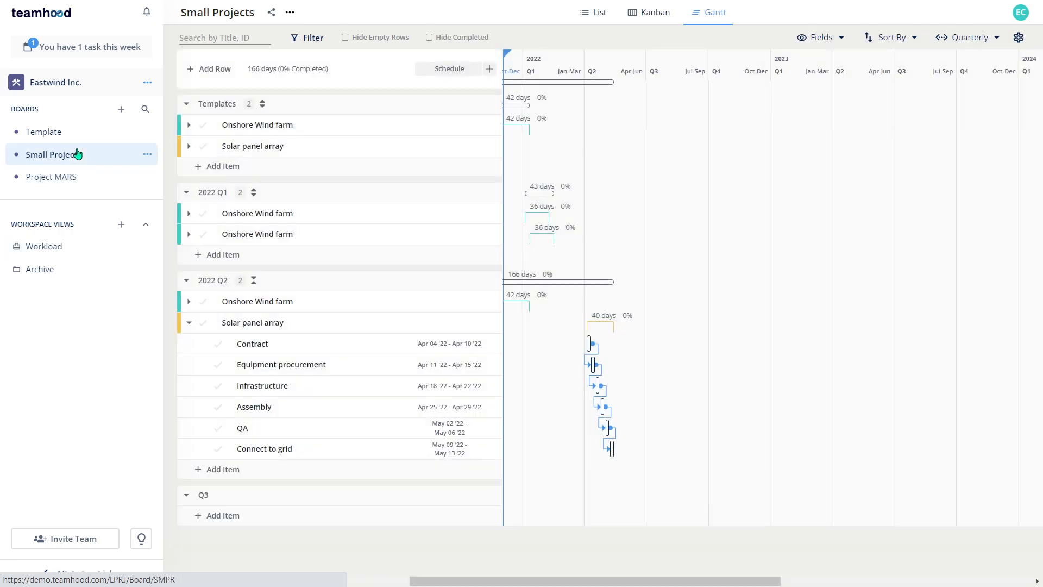